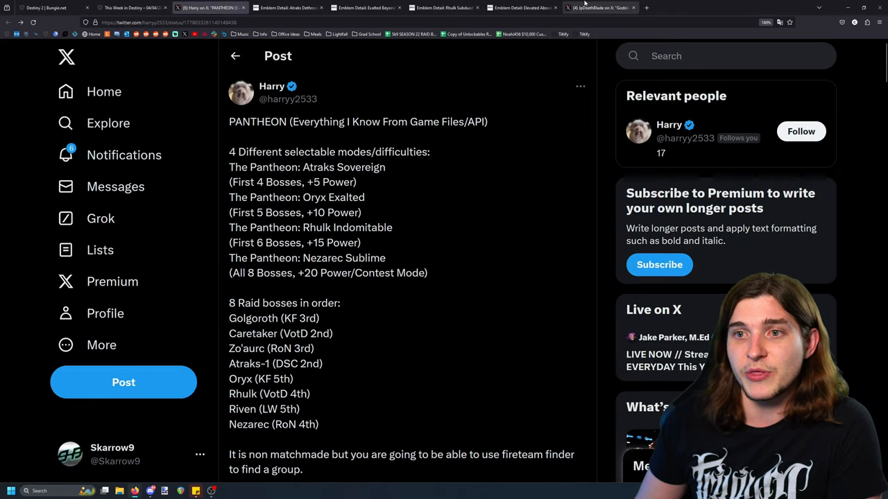
Read through the X post showing the Godslayer emblem and Pantheon details
{"action": "left_click", "coordinate": [599, 8]}
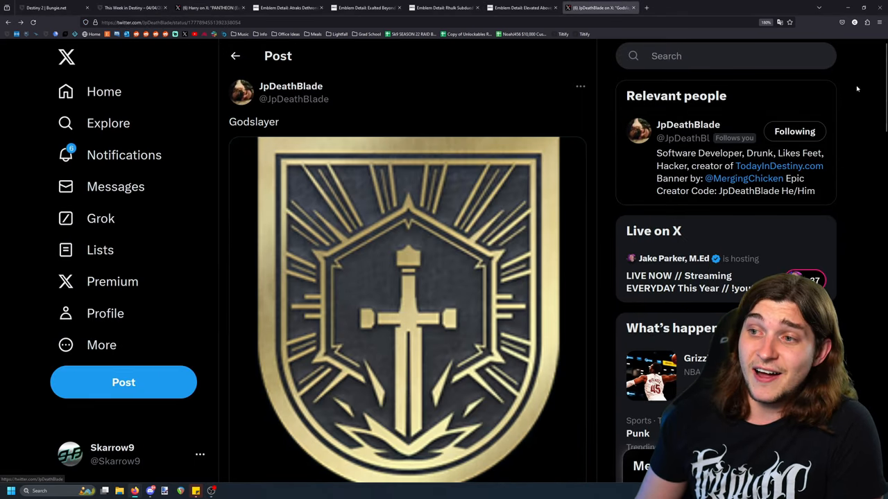
{"action": "scroll", "scroll_direction": "down", "scroll_amount": 3}
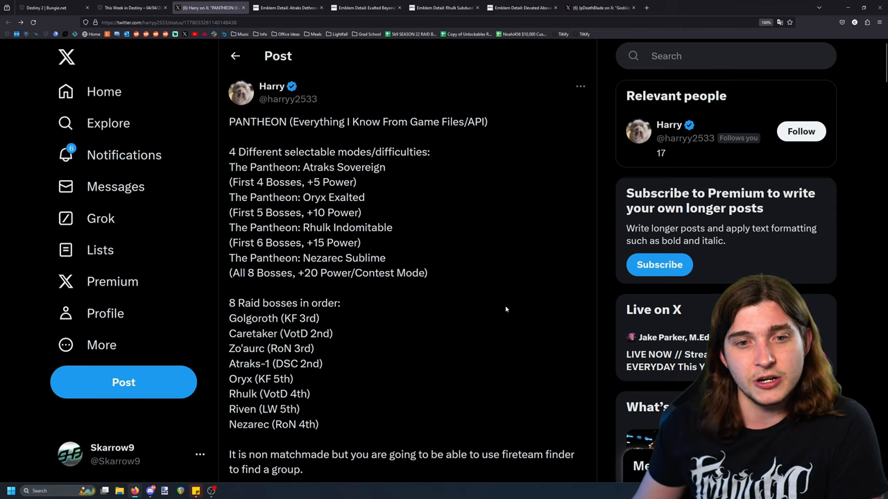
{"action": "scroll", "scroll_direction": "down", "scroll_amount": 3}
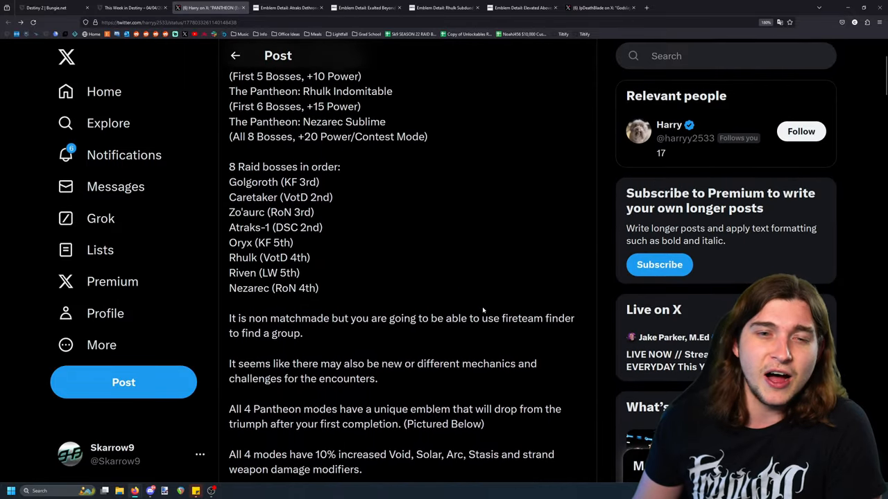
{"action": "scroll", "scroll_direction": "up", "scroll_amount": 3}
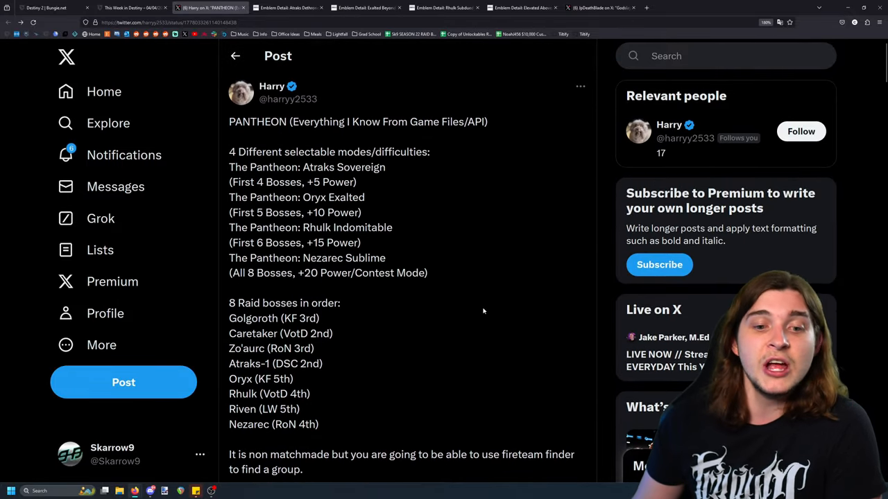
{"action": "scroll", "scroll_direction": "down", "scroll_amount": 3}
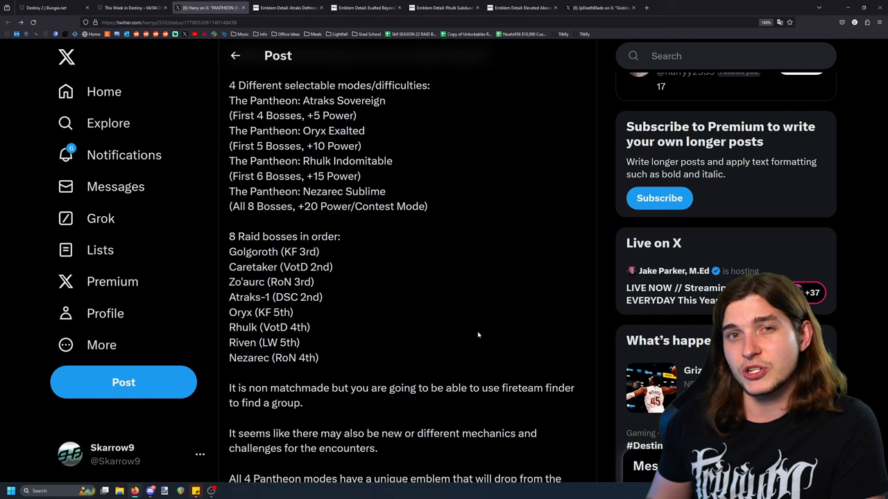
{"action": "scroll", "scroll_direction": "down", "scroll_amount": 3}
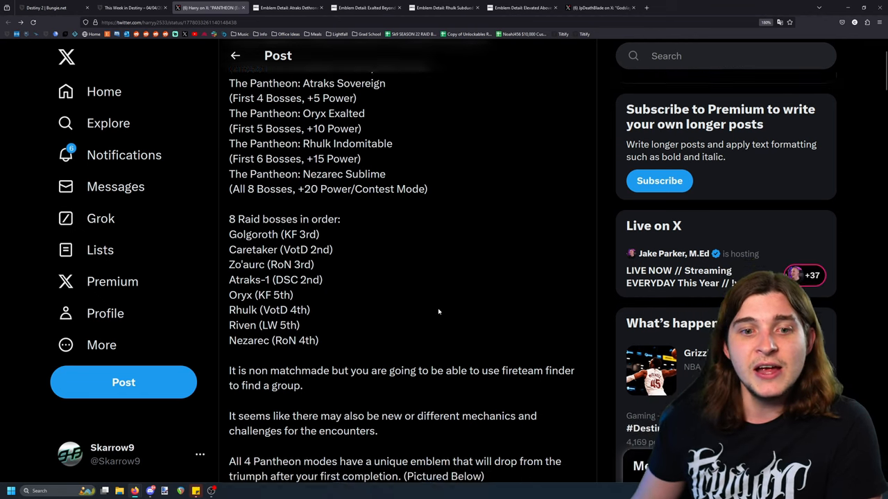
{"action": "scroll", "scroll_direction": "down", "scroll_amount": 3}
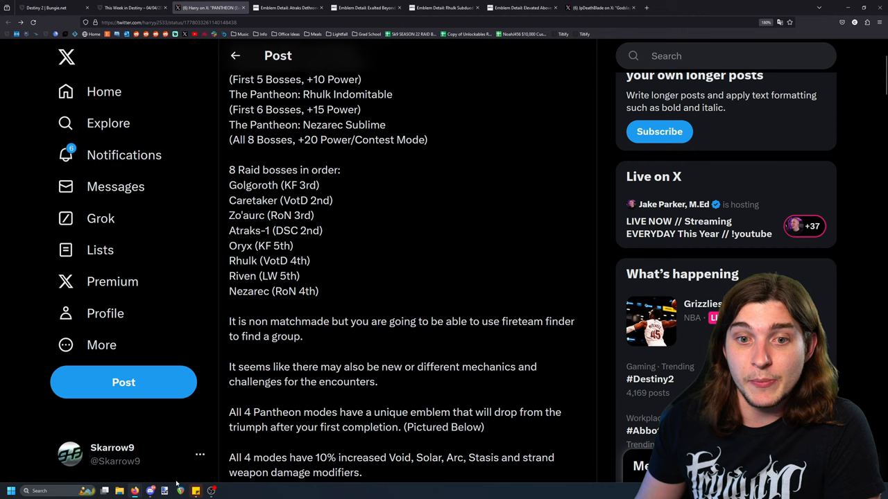
{"action": "scroll", "scroll_direction": "up", "scroll_amount": 3}
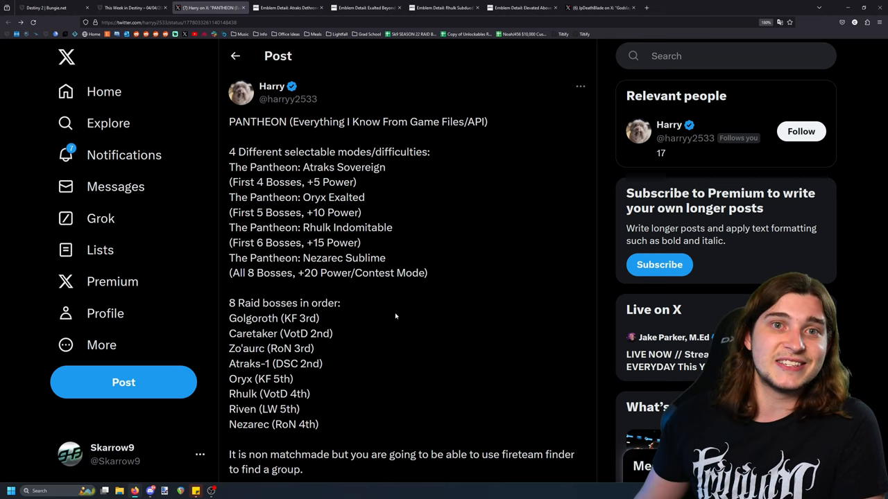
Check Bungie's weekly Destiny update on Pantheon, revisit the X post, then bring up Atraks Dethroned
{"action": "left_click", "coordinate": [131, 8]}
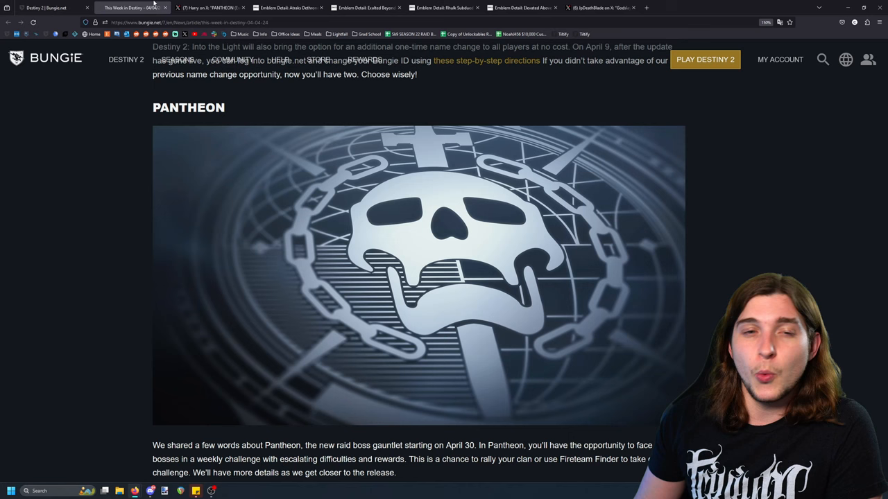
{"action": "scroll", "scroll_direction": "down", "scroll_amount": 3}
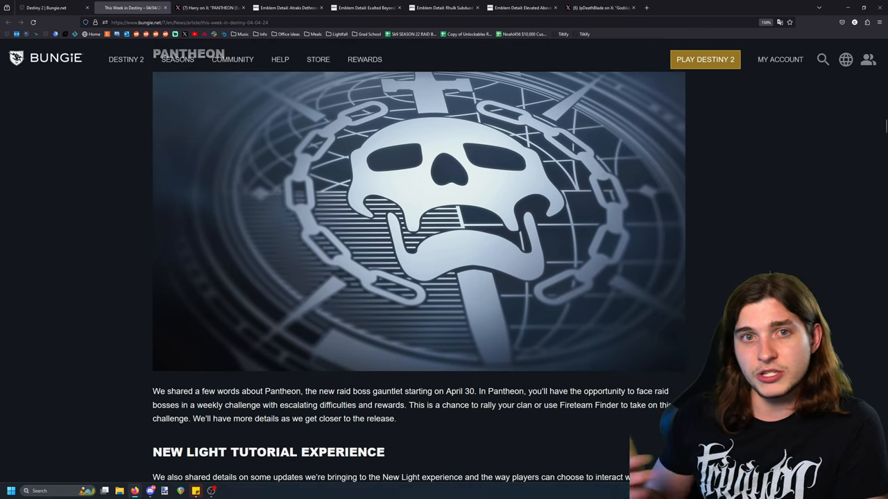
{"action": "scroll", "scroll_direction": "down", "scroll_amount": 3}
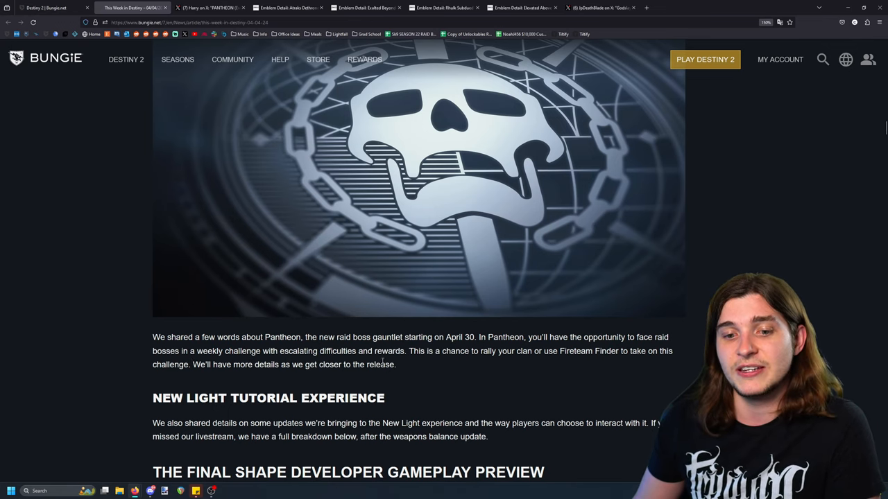
{"action": "left_click", "coordinate": [208, 8]}
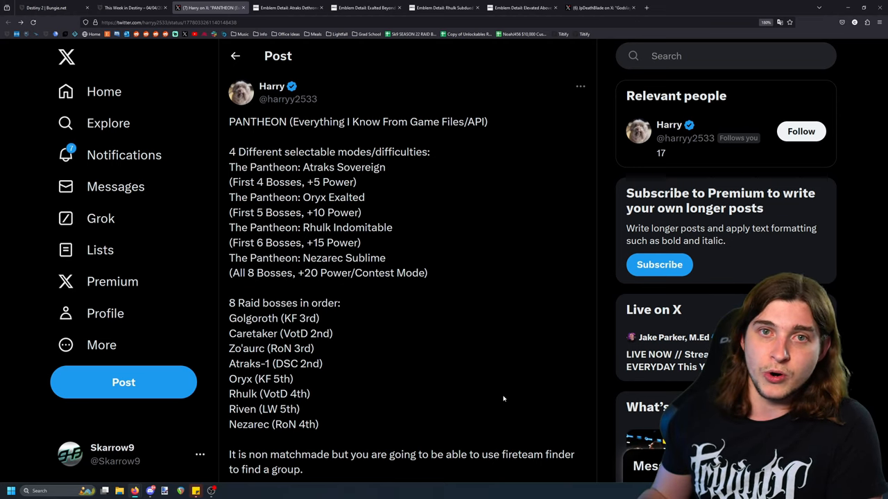
{"action": "mouse_move", "coordinate": [477, 397]}
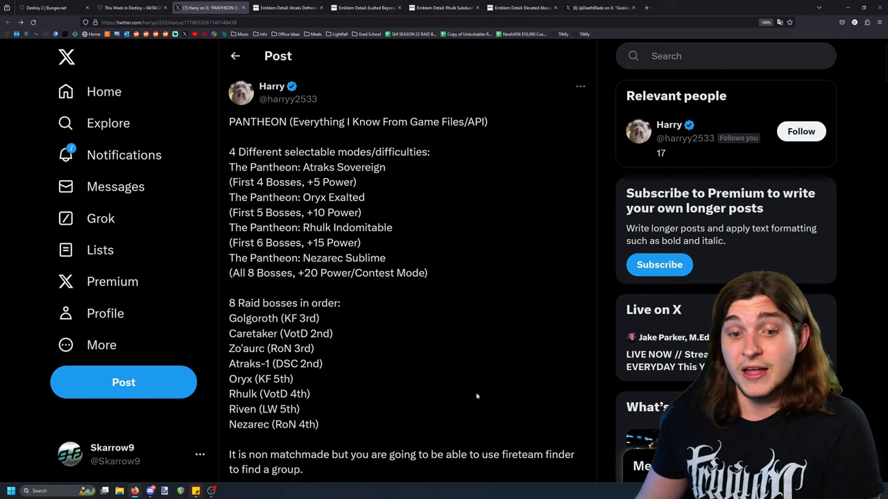
{"action": "scroll", "scroll_direction": "down", "scroll_amount": 3}
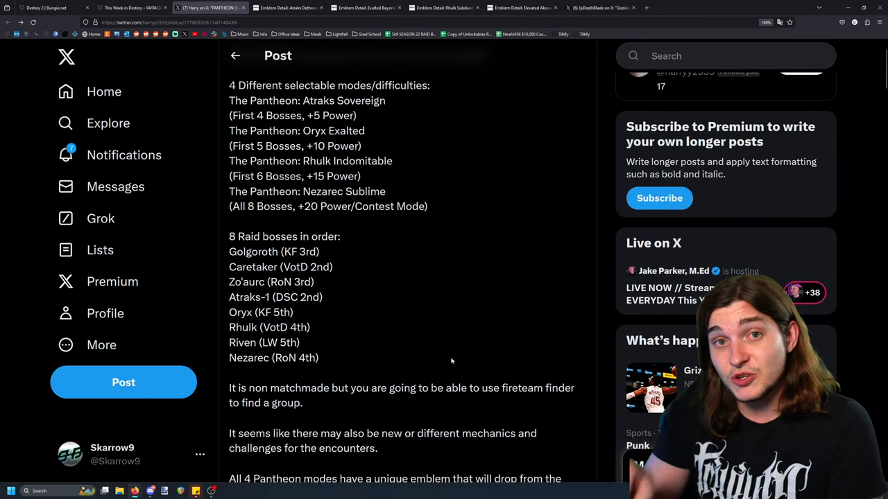
{"action": "scroll", "scroll_direction": "up", "scroll_amount": 3}
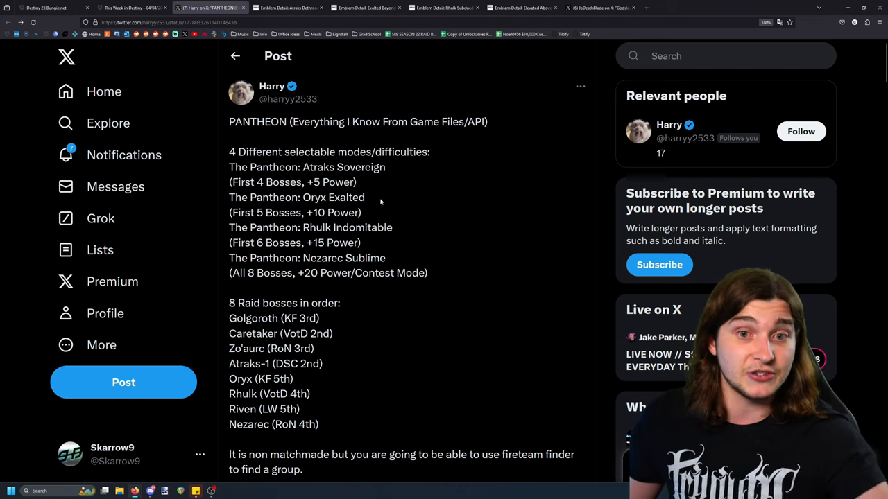
{"action": "left_click", "coordinate": [284, 8]}
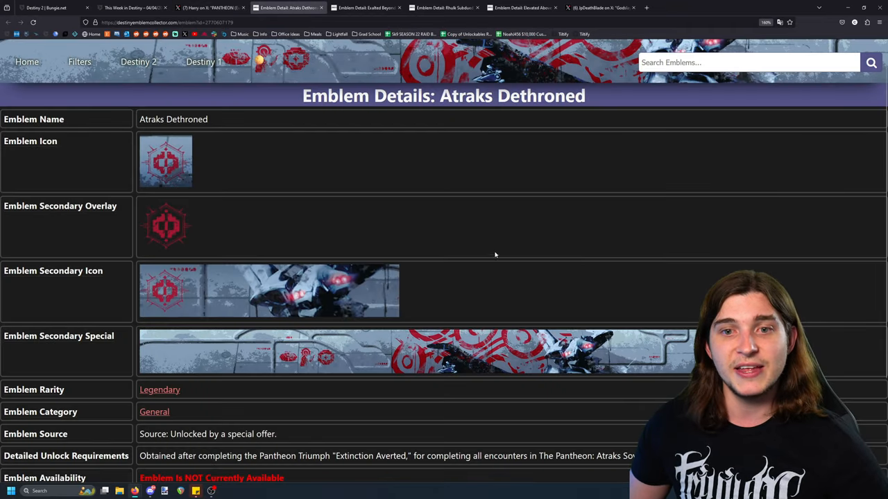
{"action": "mouse_move", "coordinate": [533, 228]}
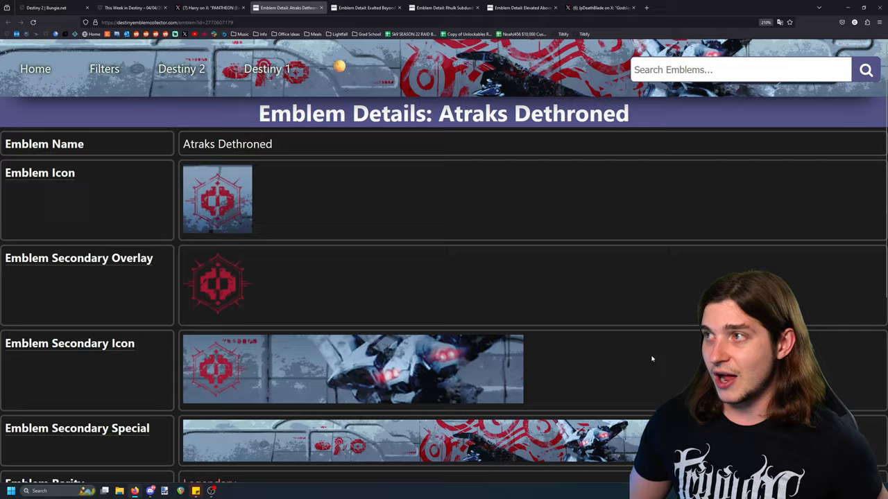
Read Atraks Dethroned's rarity, availability and date added, then return to the Pantheon post
{"action": "scroll", "scroll_direction": "down", "scroll_amount": 3}
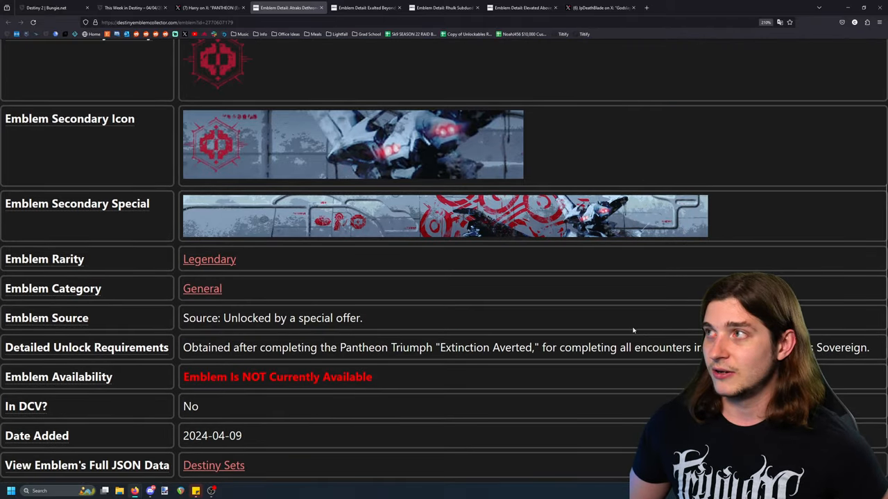
{"action": "left_click", "coordinate": [208, 8]}
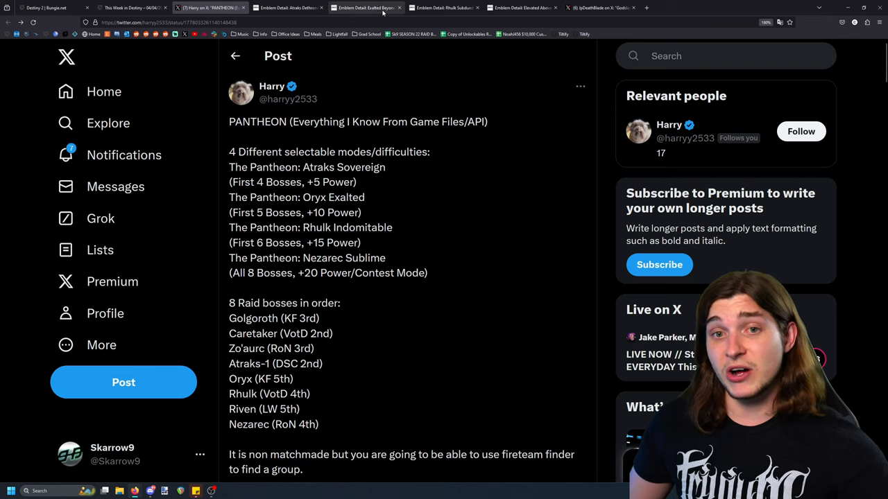
{"action": "left_click", "coordinate": [366, 8]}
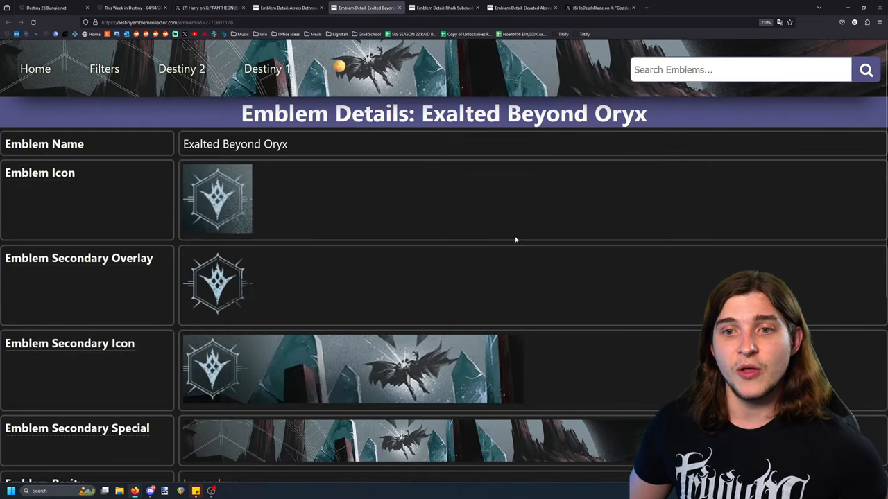
{"action": "scroll", "scroll_direction": "down", "scroll_amount": 3}
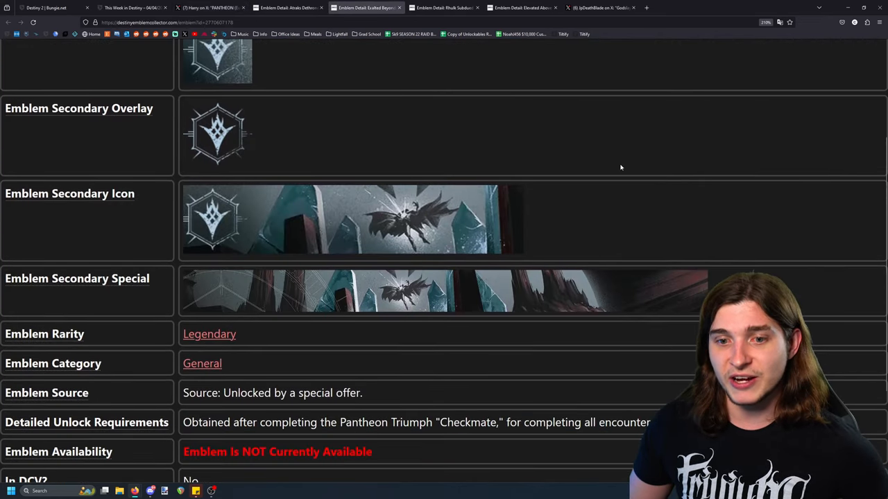
{"action": "scroll", "scroll_direction": "up", "scroll_amount": 3}
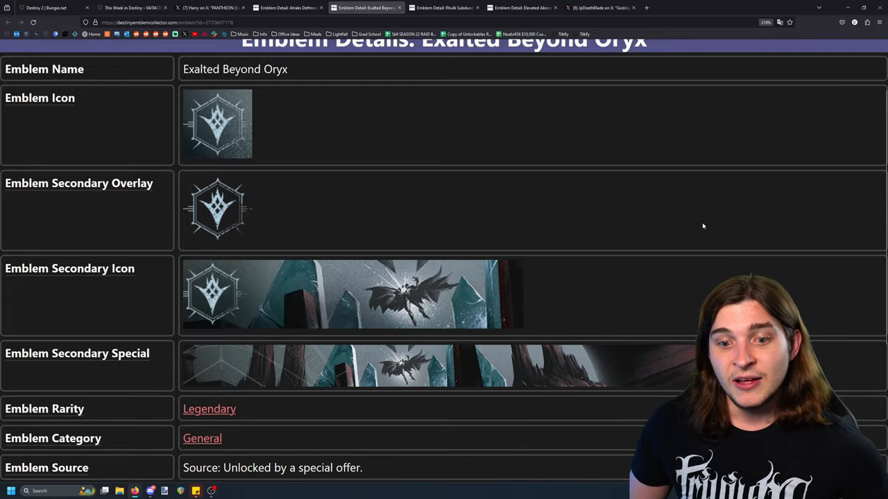
{"action": "scroll", "scroll_direction": "down", "scroll_amount": 3}
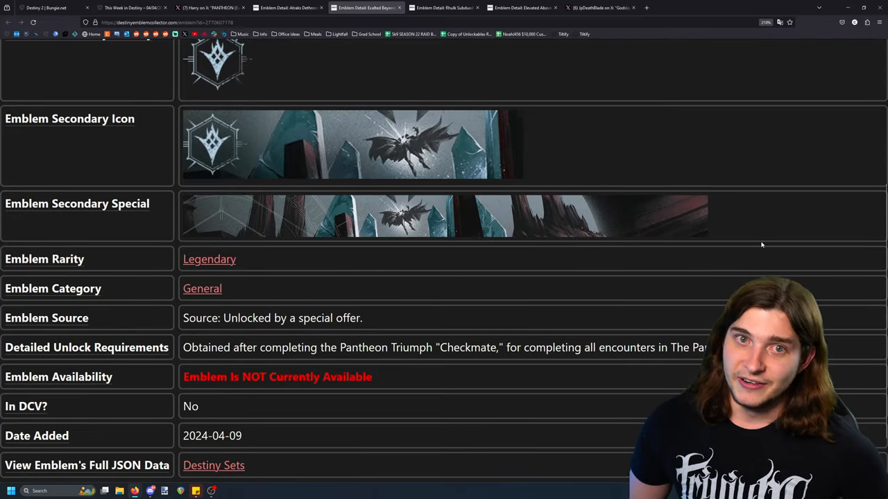
{"action": "scroll", "scroll_direction": "up", "scroll_amount": 3}
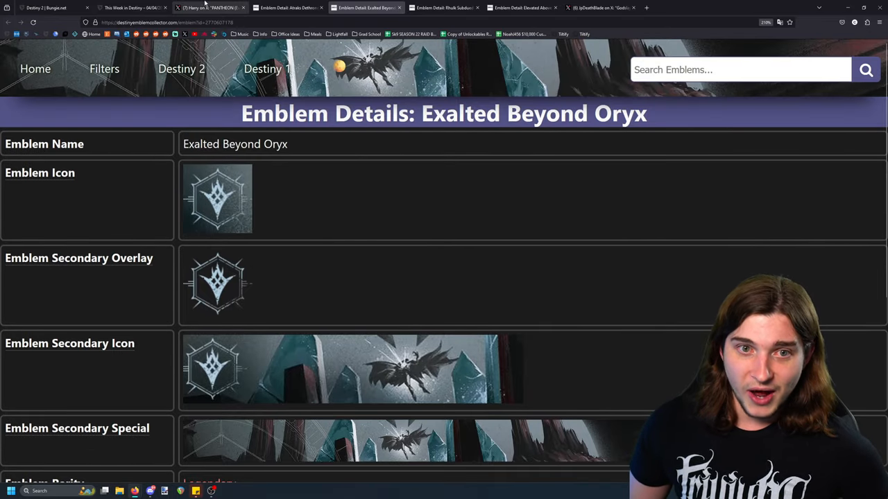
{"action": "left_click", "coordinate": [208, 8]}
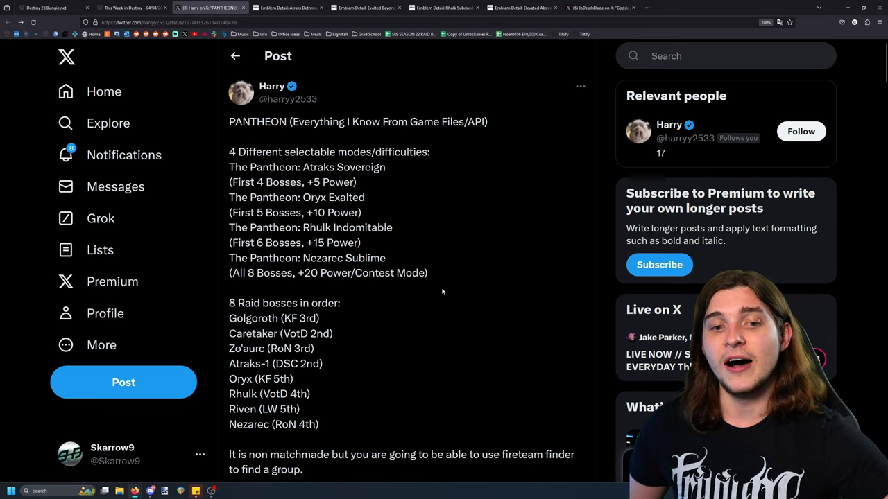
Review the Rhulk Subdued emblem tied to 'Cast Shadow', then bring up Elevated Above Nezarec
{"action": "left_click", "coordinate": [444, 9]}
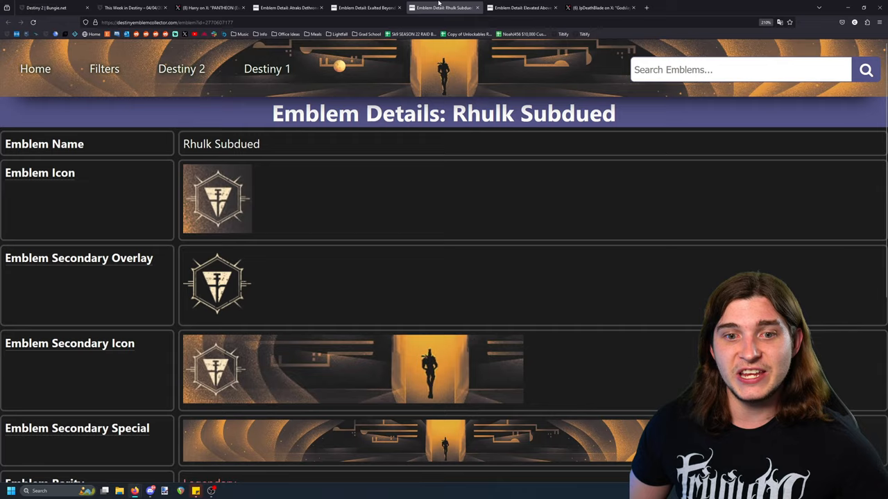
{"action": "scroll", "scroll_direction": "down", "scroll_amount": 3}
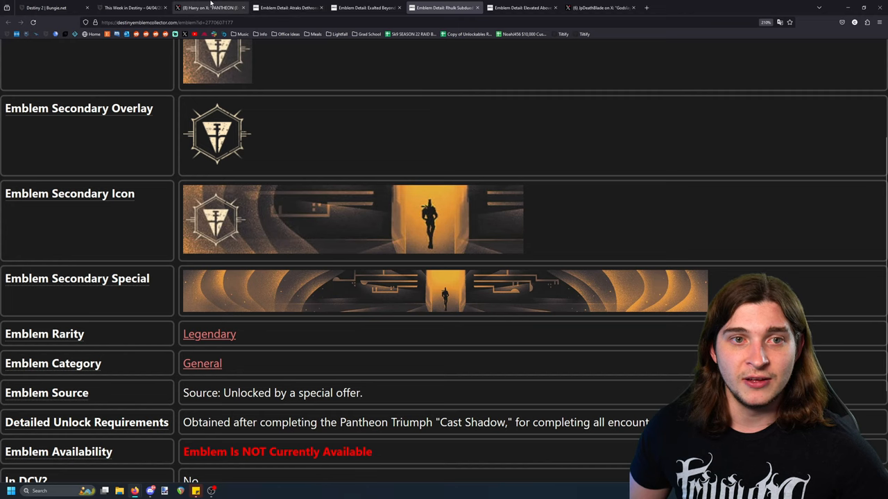
{"action": "left_click", "coordinate": [209, 9]}
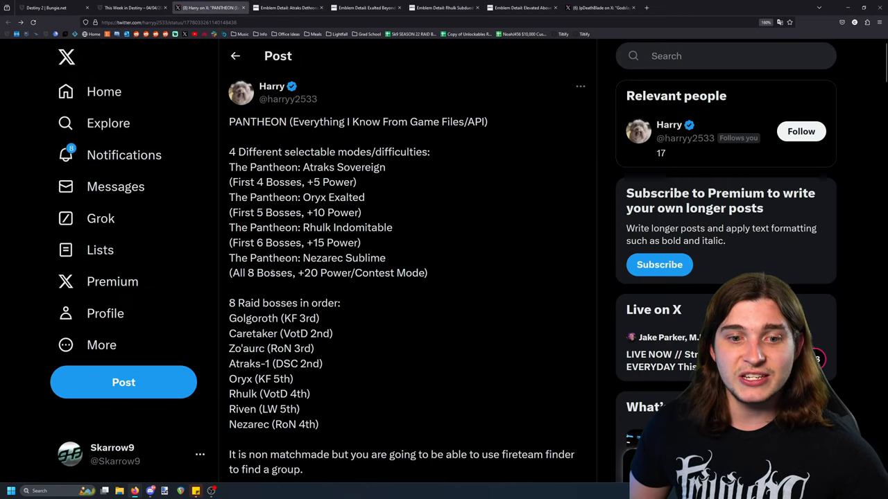
{"action": "mouse_move", "coordinate": [340, 289]}
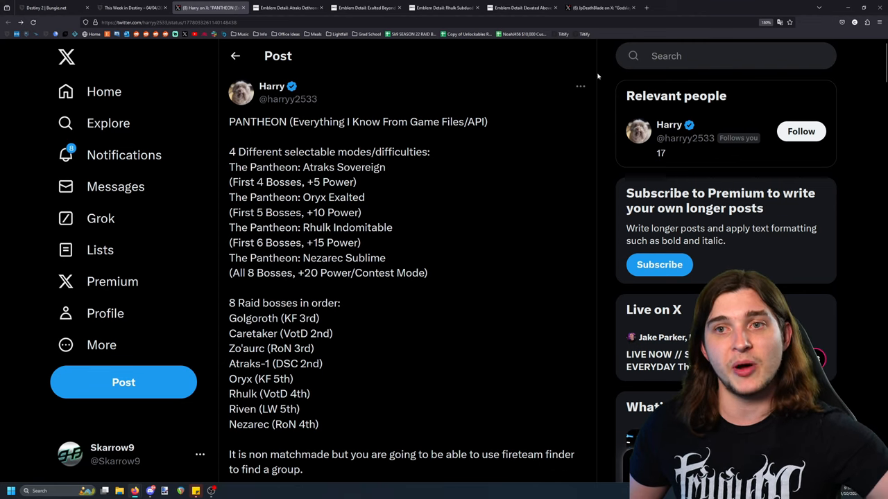
{"action": "left_click", "coordinate": [522, 8]}
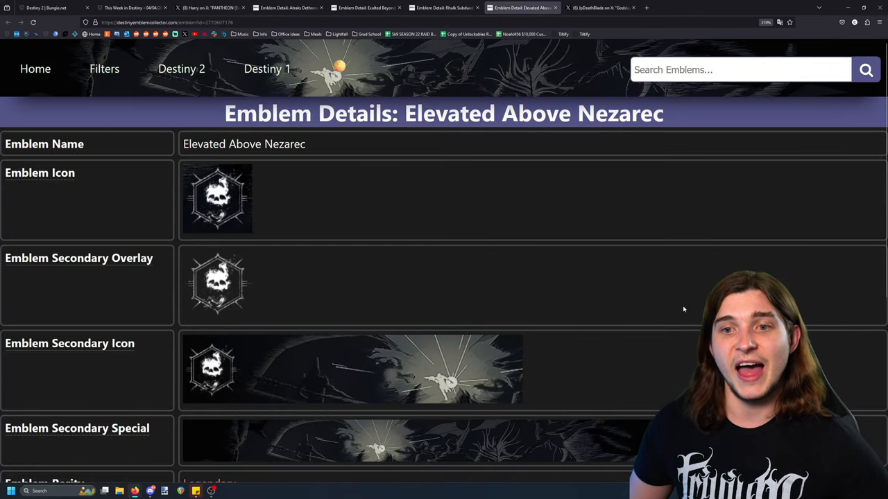
View Elevated Above Nezarec's 'Deity Destroyed' details and open its secondary special banner full-size
{"action": "scroll", "scroll_direction": "down", "scroll_amount": 3}
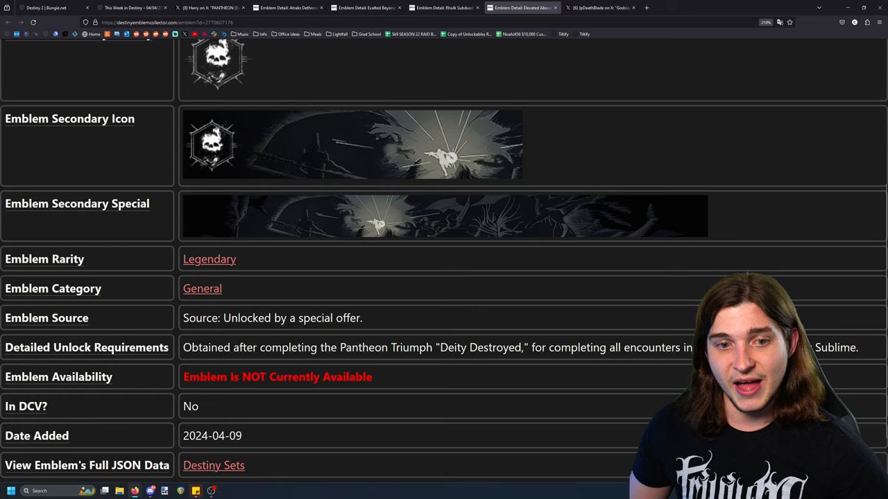
{"action": "left_click", "coordinate": [444, 215]}
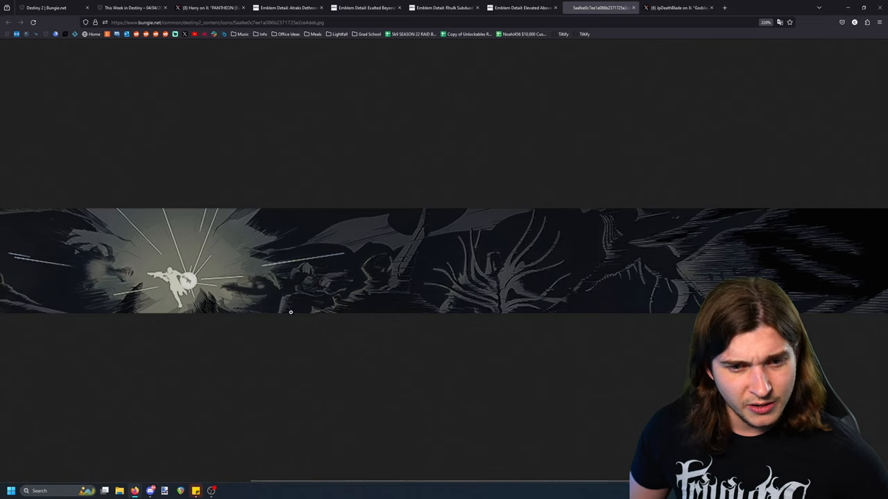
{"action": "mouse_move", "coordinate": [307, 272]}
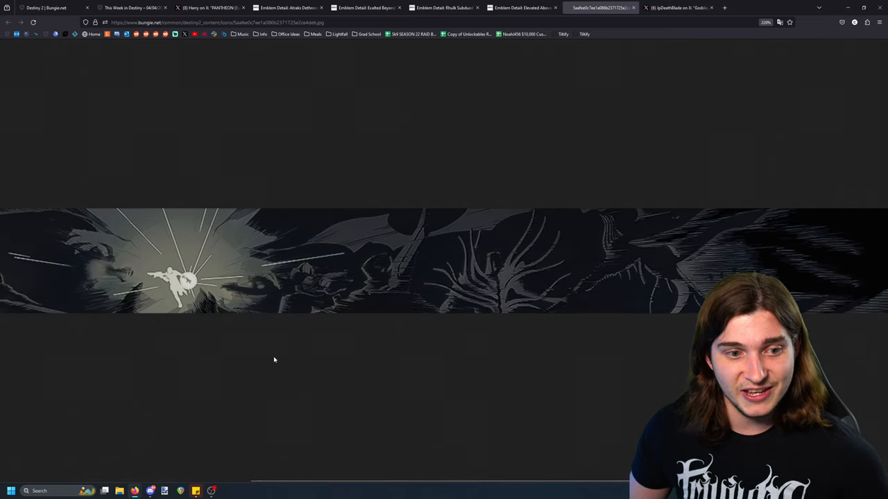
Zoom out to see the whole banner artwork on Bungie.net, then return to the Pantheon post
{"action": "key", "text": "ctrl+minus"}
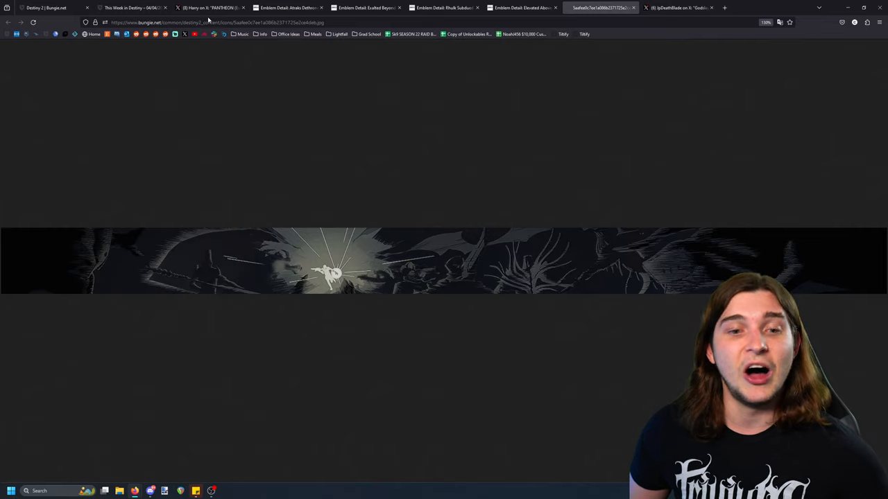
{"action": "left_click", "coordinate": [208, 8]}
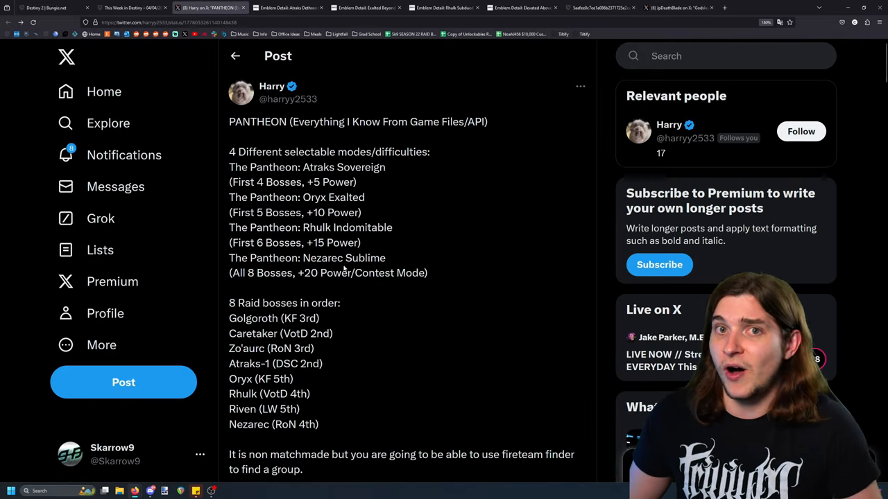
Scroll to the modifiers and Godslayer seal triumphs and highlight the Shot Caller description
{"action": "scroll", "scroll_direction": "down", "scroll_amount": 3}
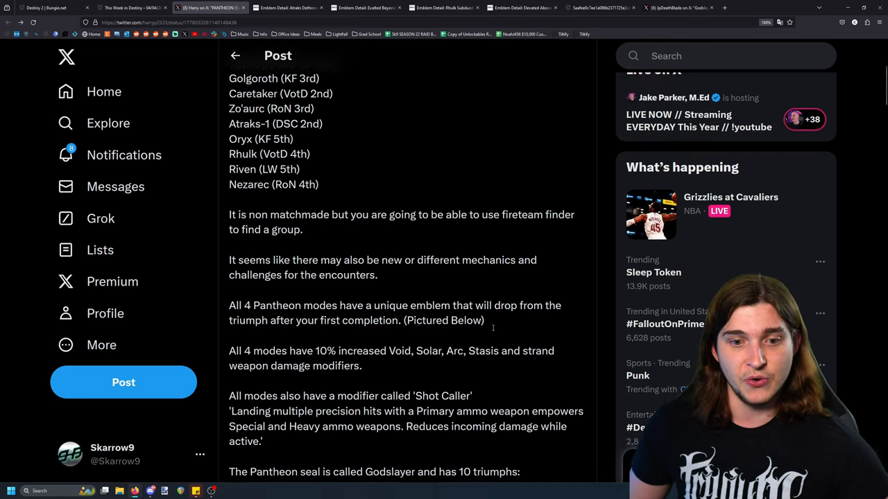
{"action": "scroll", "scroll_direction": "down", "scroll_amount": 3}
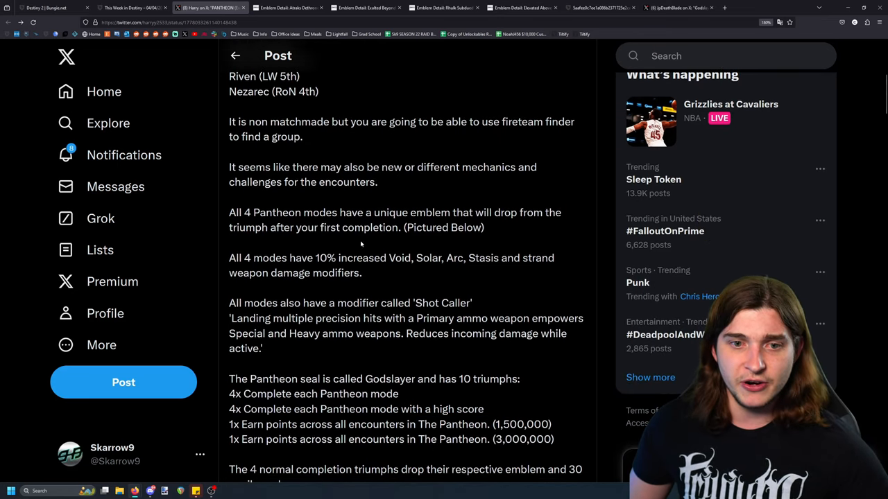
{"action": "scroll", "scroll_direction": "down", "scroll_amount": 3}
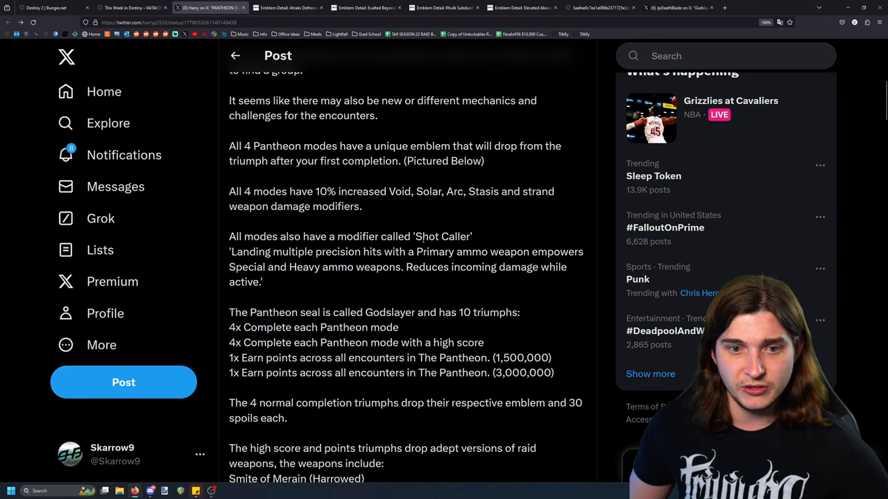
{"action": "scroll", "scroll_direction": "down", "scroll_amount": 3}
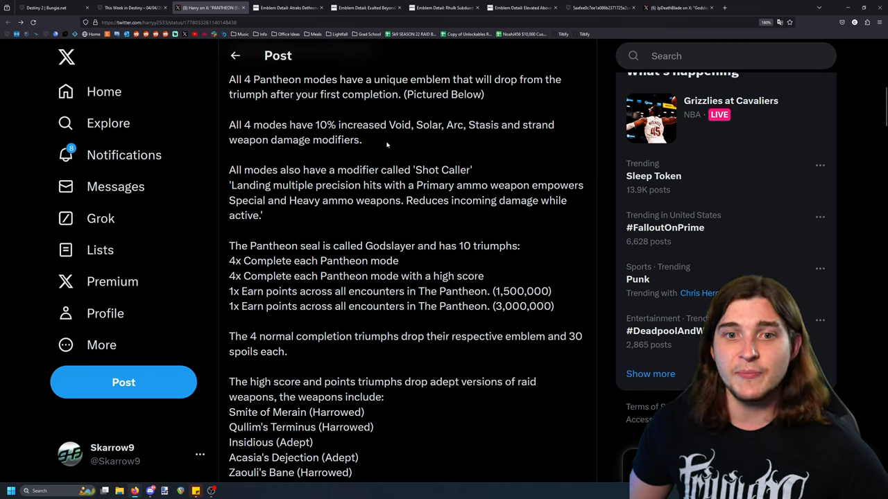
{"action": "mouse_move", "coordinate": [412, 150]}
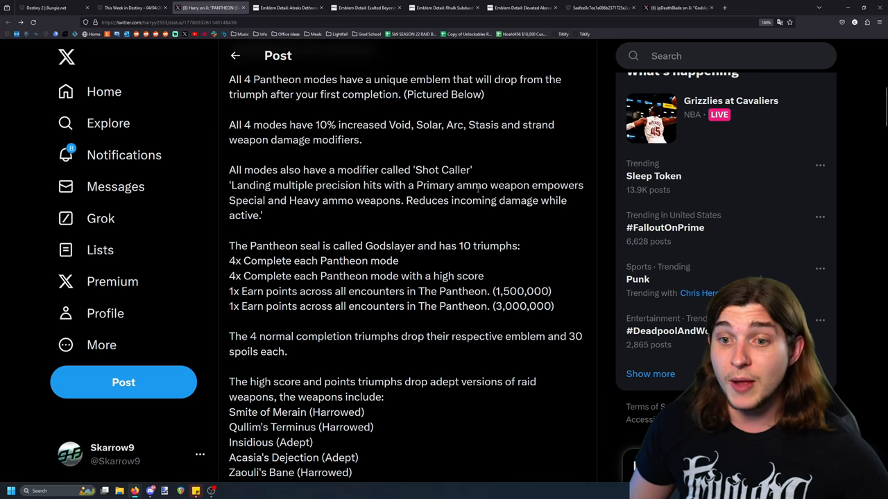
{"action": "mouse_move", "coordinate": [447, 211]}
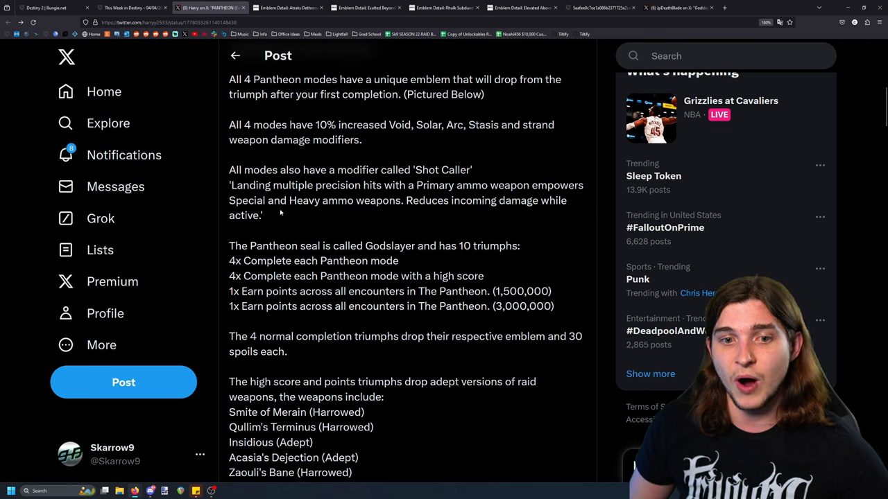
{"action": "left_click_drag", "start_coordinate": [230, 186], "coordinate": [263, 215]}
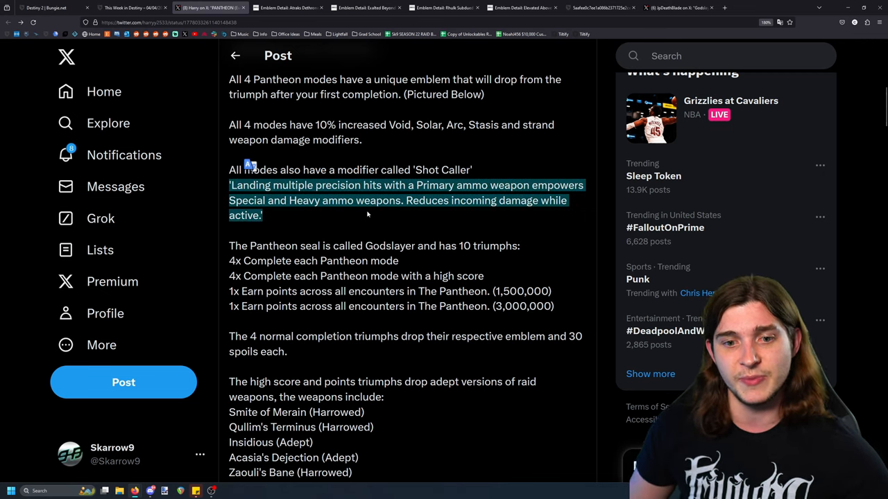
Review the high-score and points triumph lines, then clear the text highlight
{"action": "scroll", "scroll_direction": "down", "scroll_amount": 3}
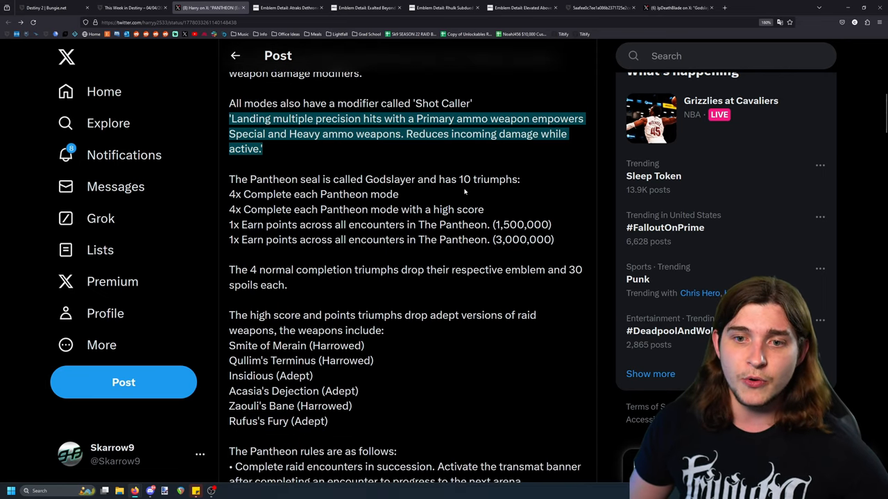
{"action": "mouse_move", "coordinate": [505, 200]}
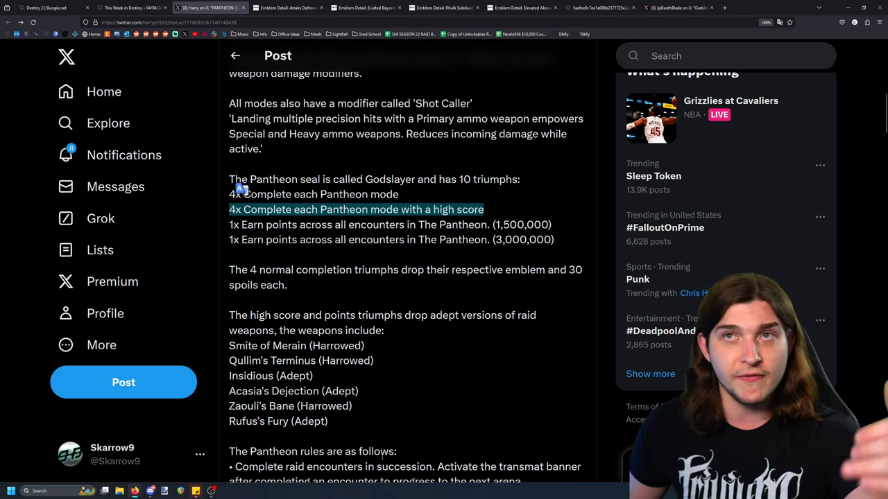
{"action": "mouse_move", "coordinate": [328, 436]}
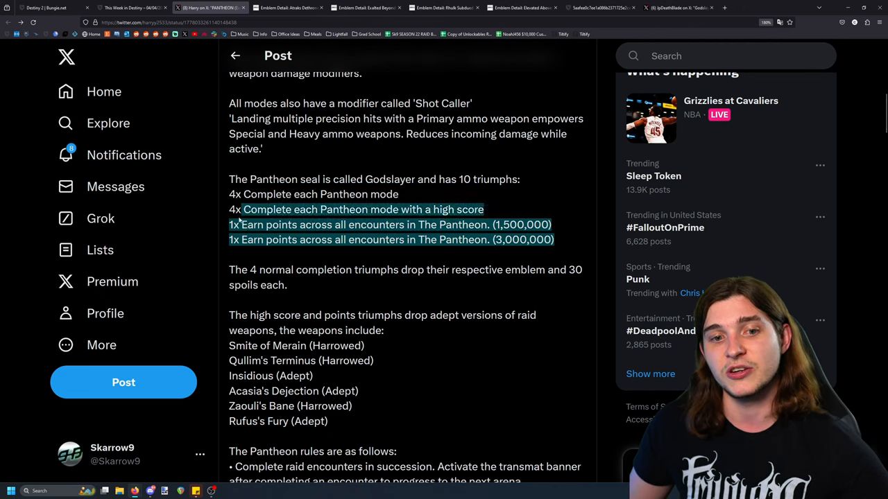
{"action": "left_click", "coordinate": [444, 284]}
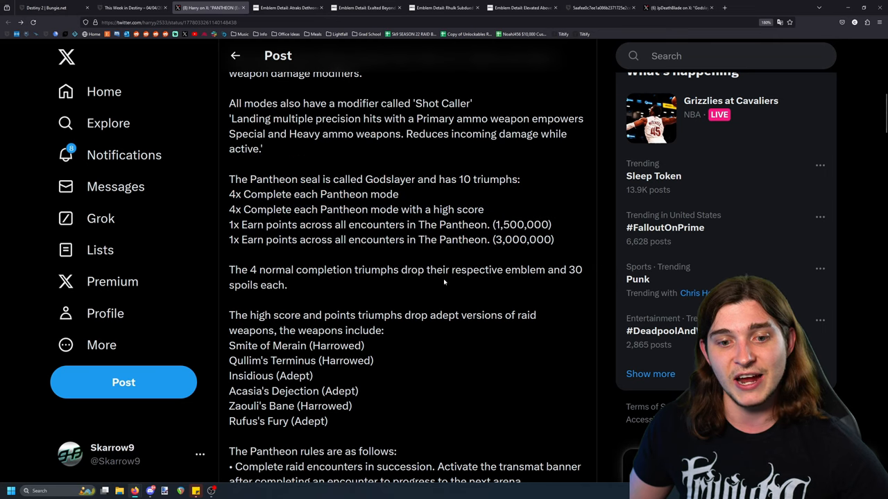
Read down the Pantheon rules to the attached image of the four emblem banners
{"action": "scroll", "scroll_direction": "down", "scroll_amount": 3}
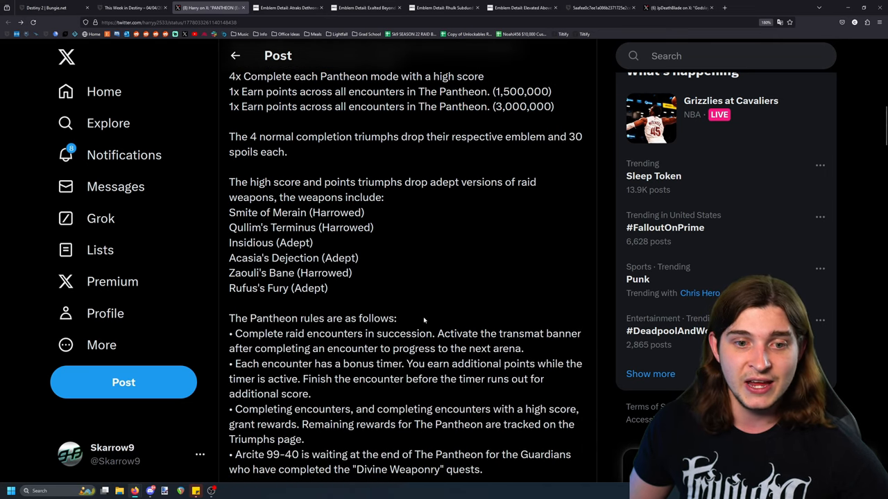
{"action": "scroll", "scroll_direction": "down", "scroll_amount": 3}
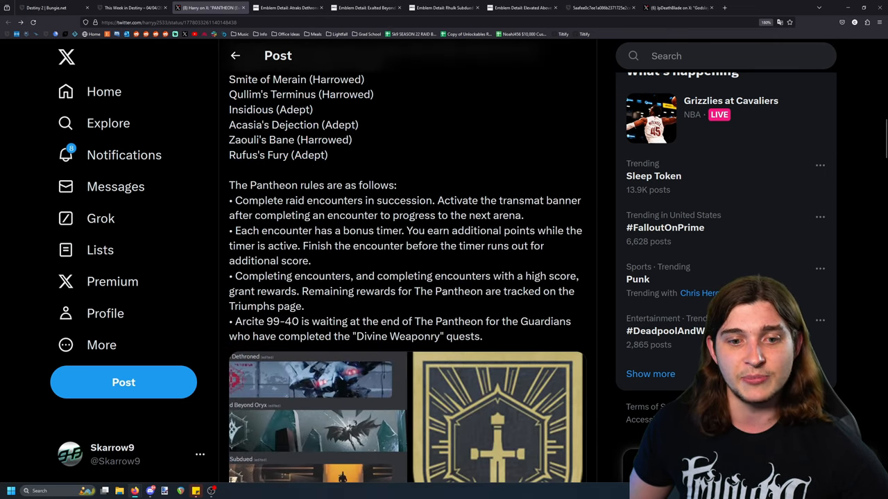
{"action": "scroll", "scroll_direction": "down", "scroll_amount": 3}
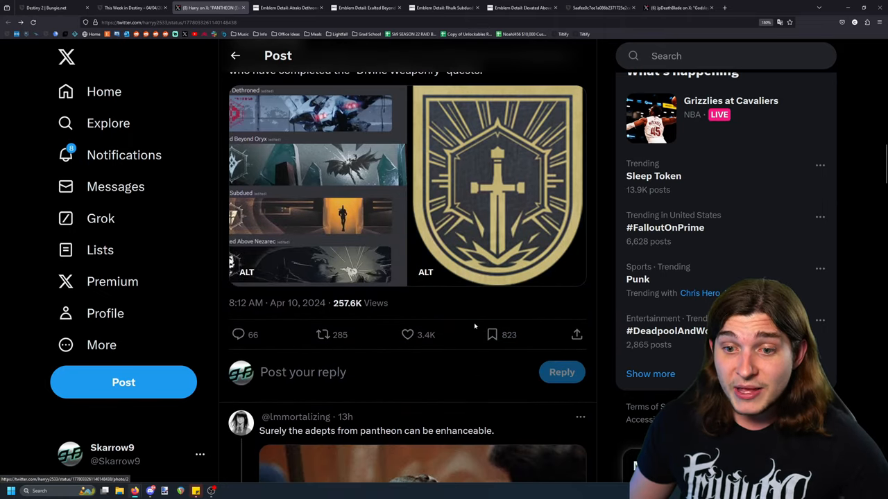
{"action": "scroll", "scroll_direction": "up", "scroll_amount": 3}
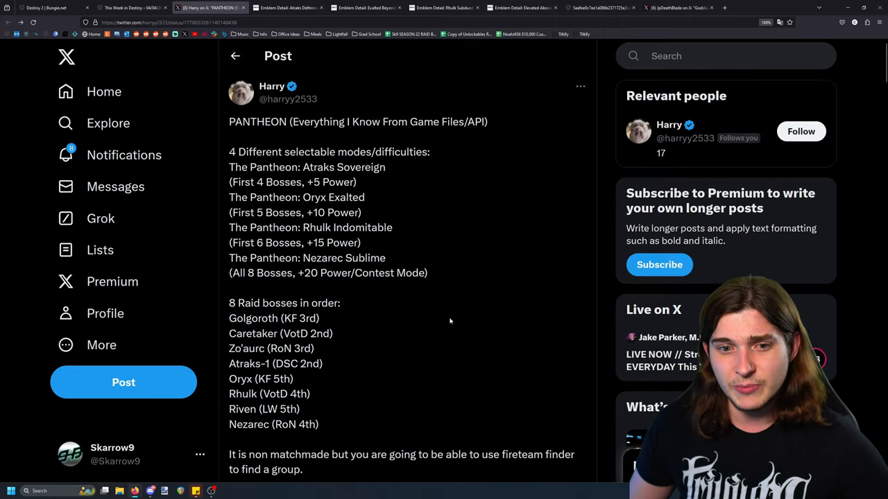
{"action": "scroll", "scroll_direction": "down", "scroll_amount": 3}
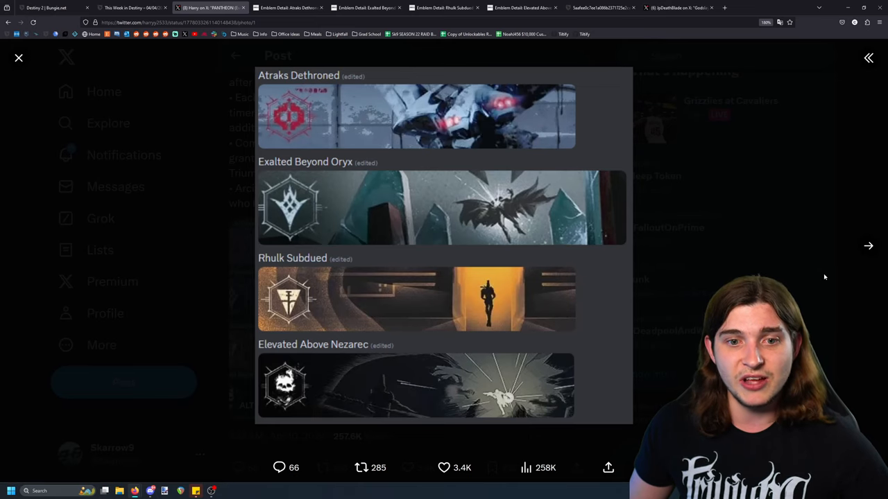
{"action": "mouse_move", "coordinate": [829, 252]}
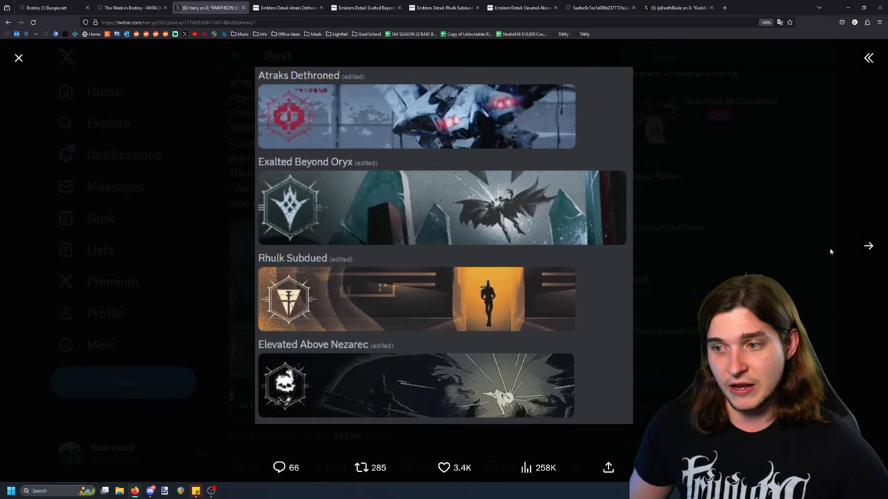
Advance to the Godslayer seal image full-size, then close the viewer back to the post
{"action": "left_click", "coordinate": [868, 245]}
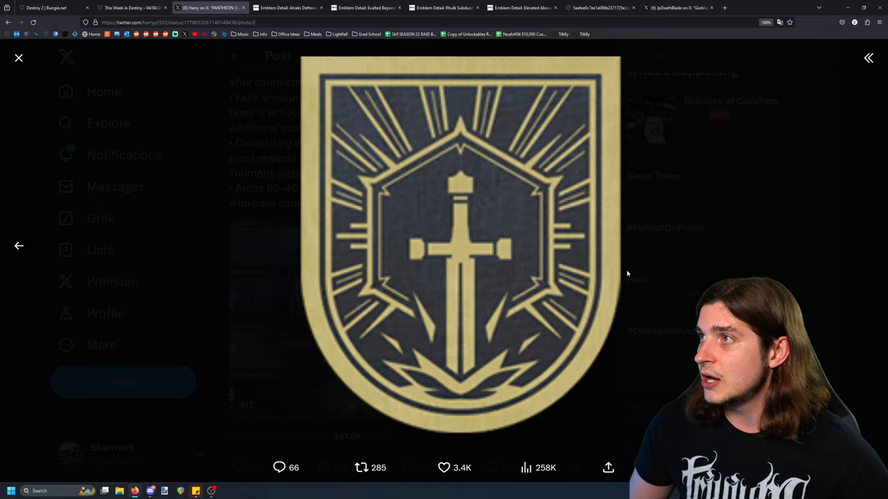
{"action": "left_click", "coordinate": [19, 59]}
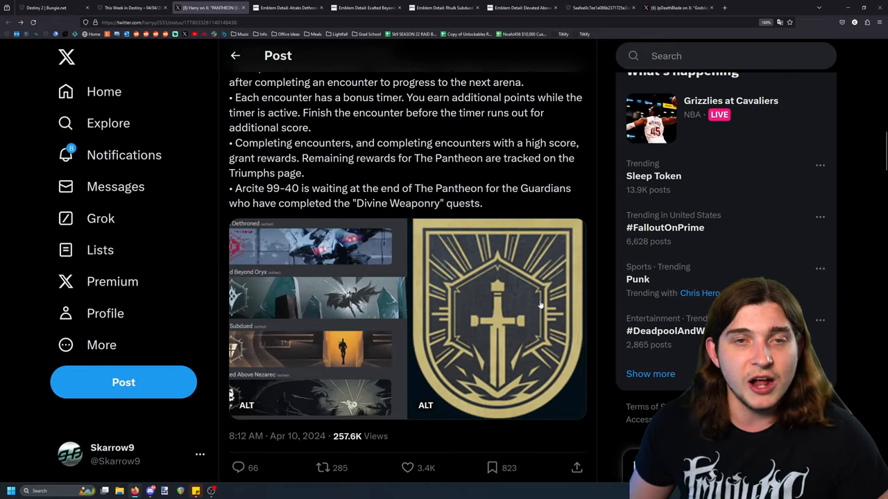
{"action": "mouse_move", "coordinate": [548, 298]}
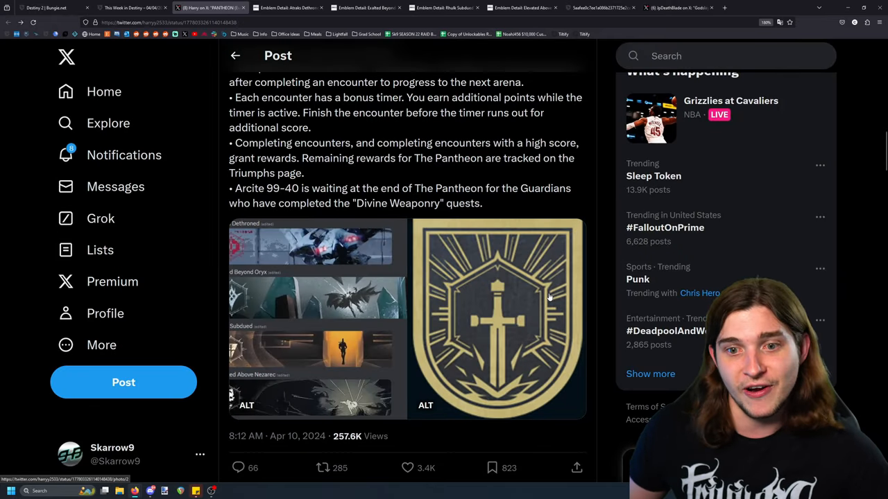
Scroll the post back to the Pantheon modes list, then switch to This Week in Destiny's Pantheon section
{"action": "scroll", "scroll_direction": "up", "scroll_amount": 3}
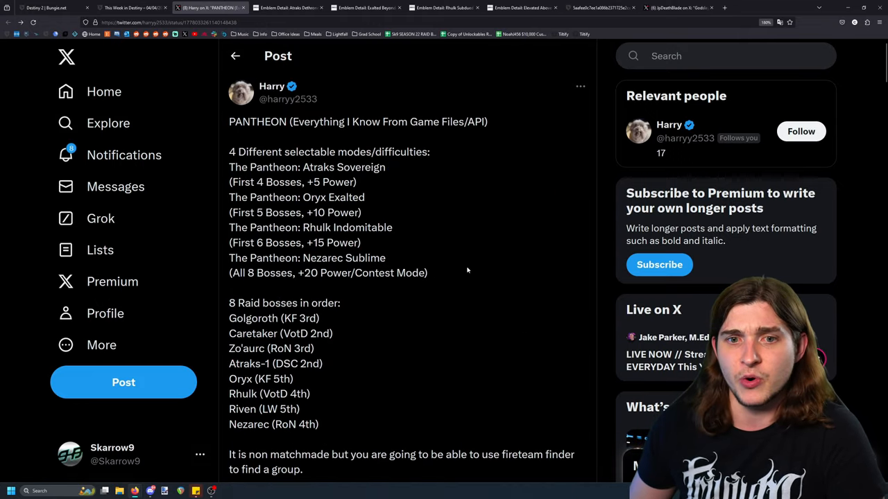
{"action": "mouse_move", "coordinate": [476, 290]}
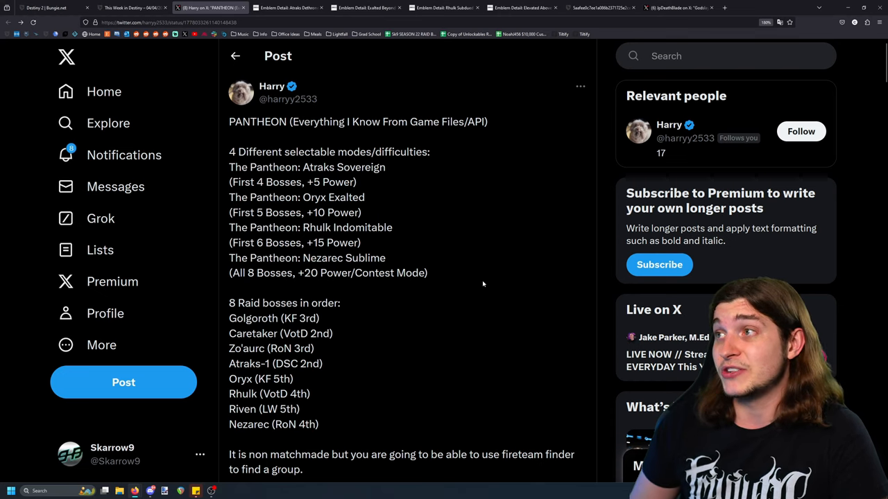
{"action": "left_click", "coordinate": [127, 8]}
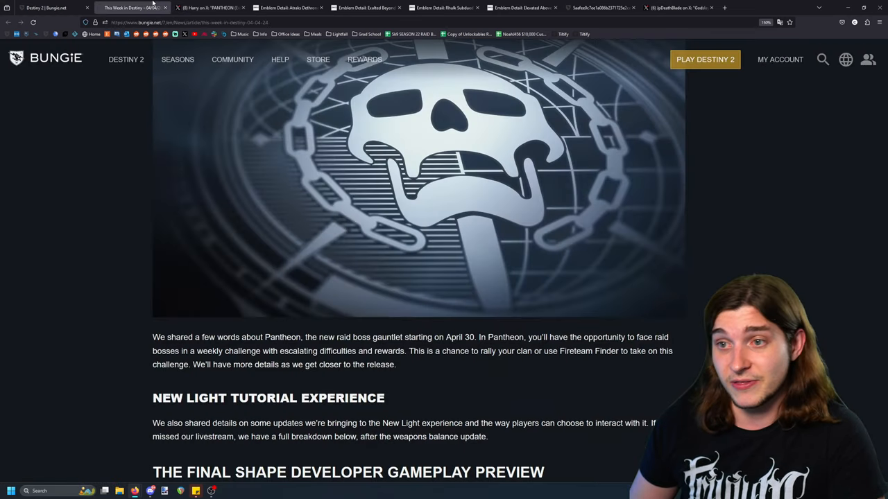
{"action": "mouse_move", "coordinate": [421, 410]}
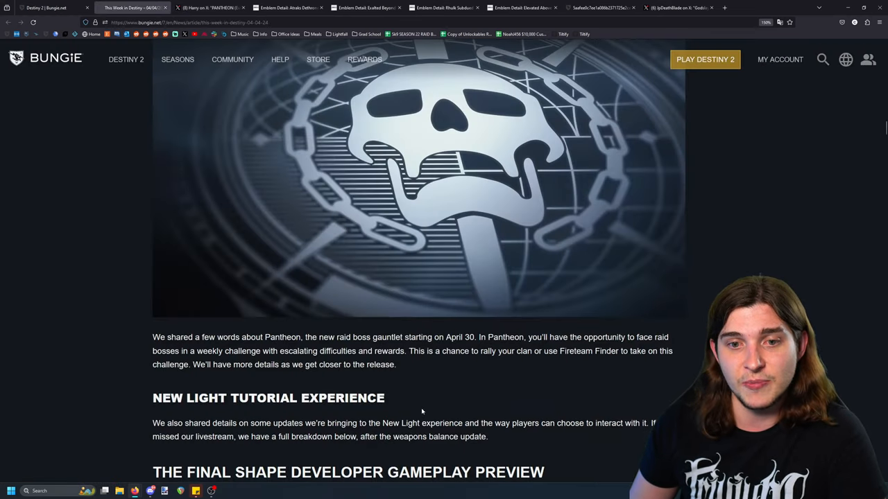
{"action": "scroll", "scroll_direction": "up", "scroll_amount": 3}
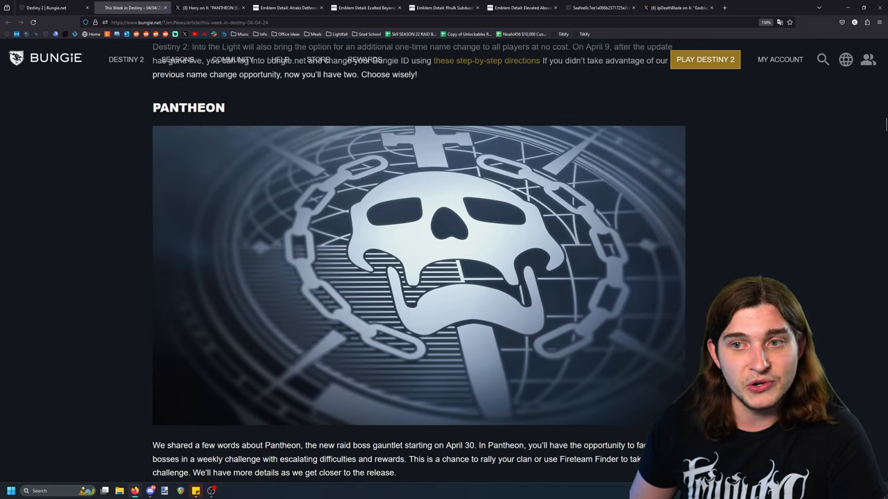